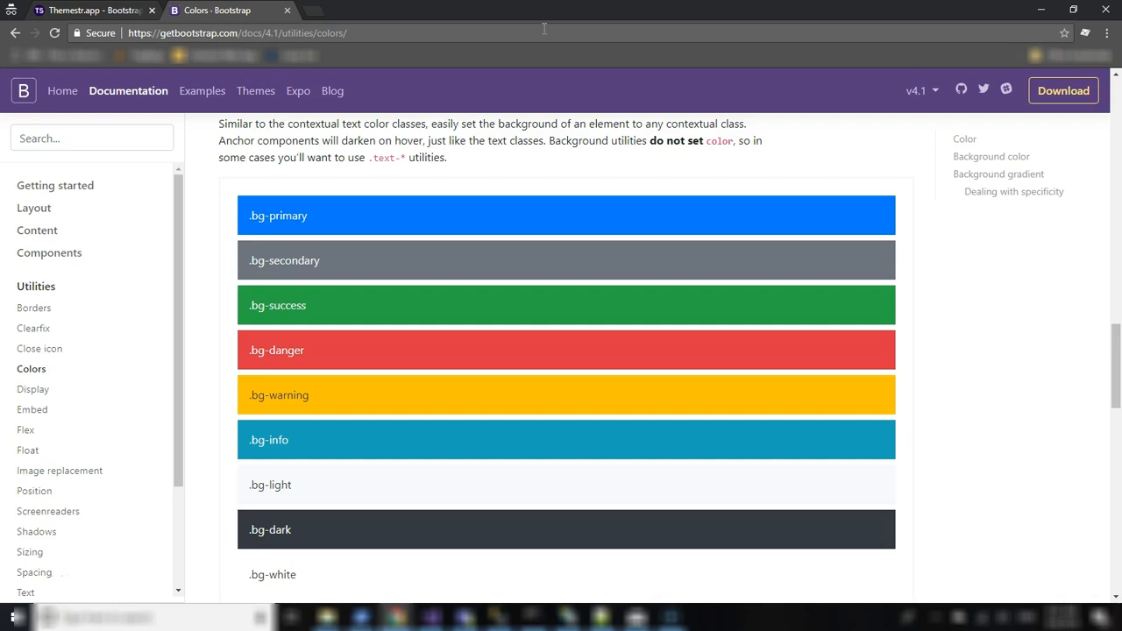
{"action": "mouse_move", "coordinate": [332, 212]}
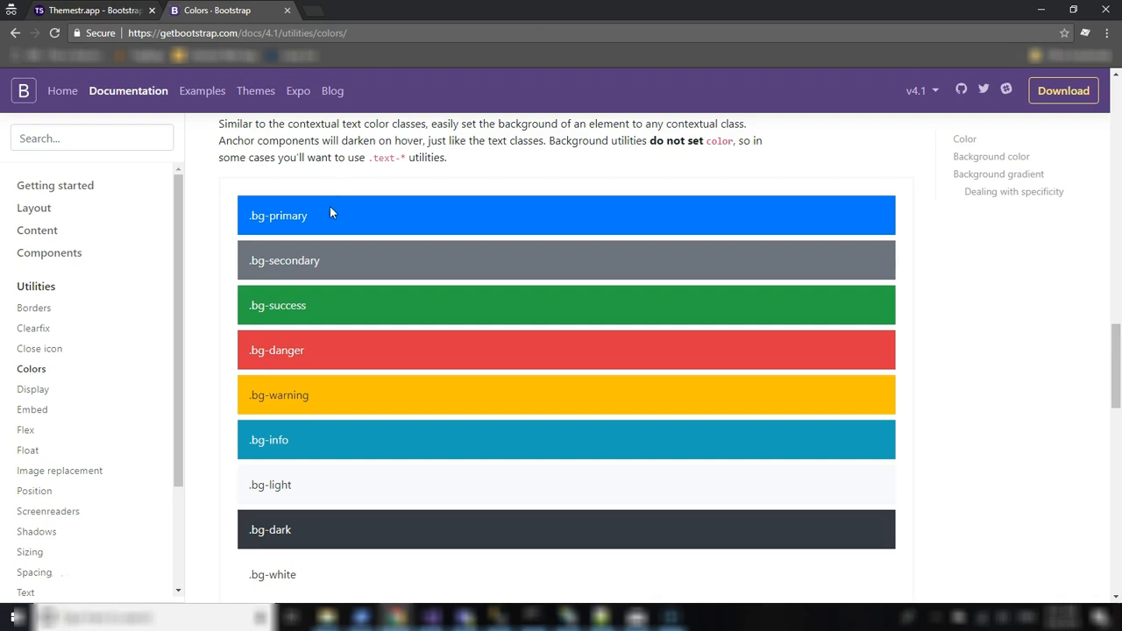
{"action": "mouse_move", "coordinate": [319, 223]}
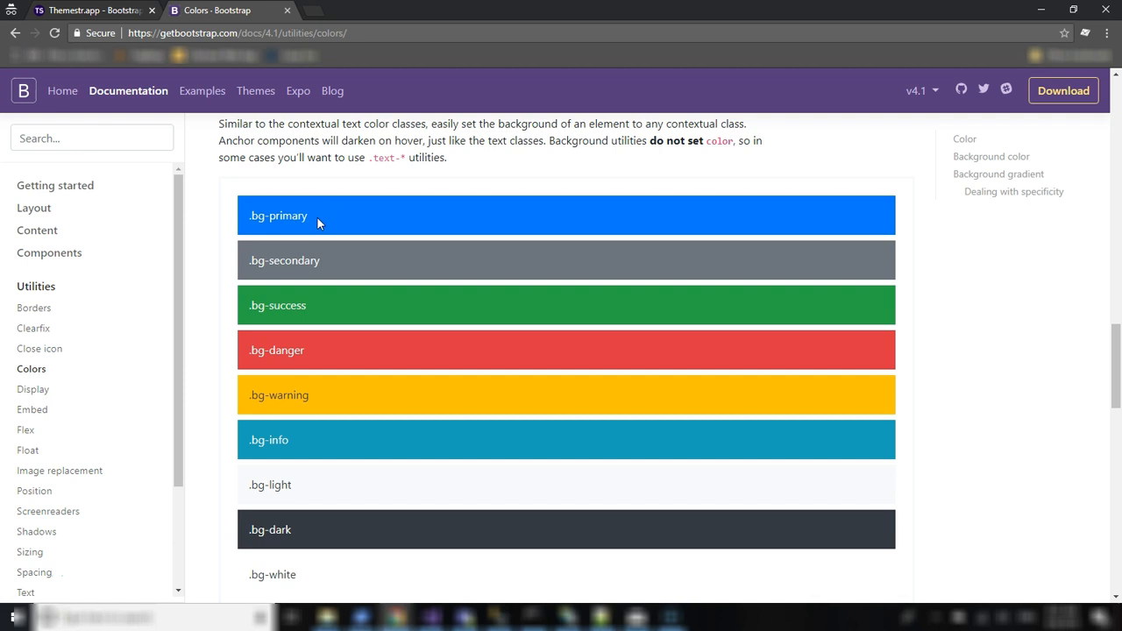
{"action": "mouse_move", "coordinate": [964, 322]}
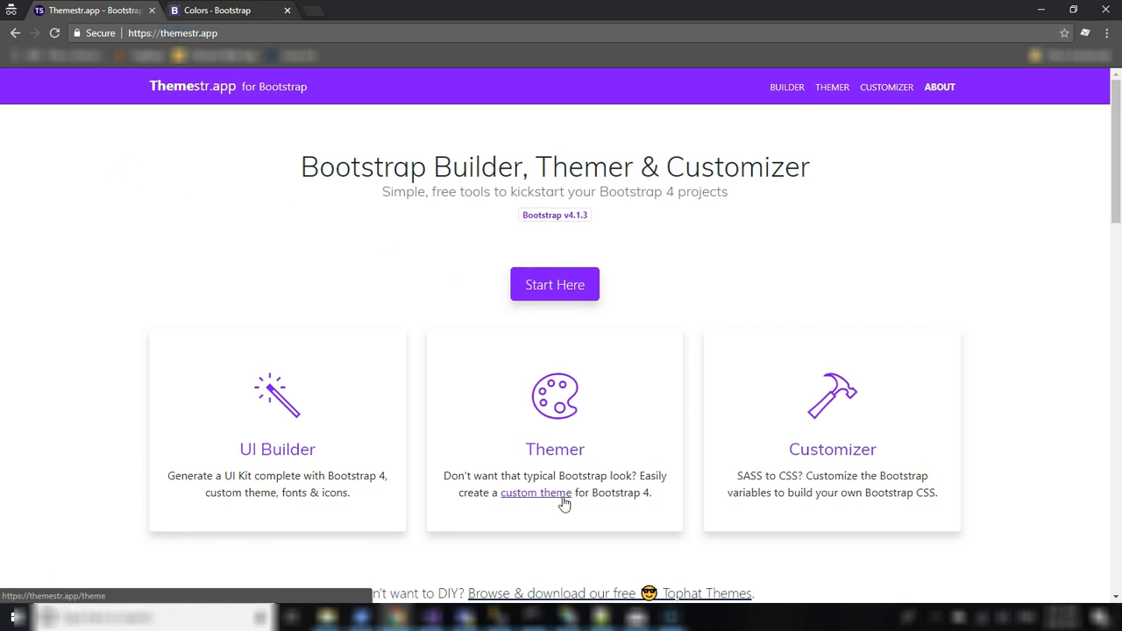
Step: Open the custom Bootstrap 4 theme builder and scroll down to its Colors palette
{"action": "left_click", "coordinate": [536, 491]}
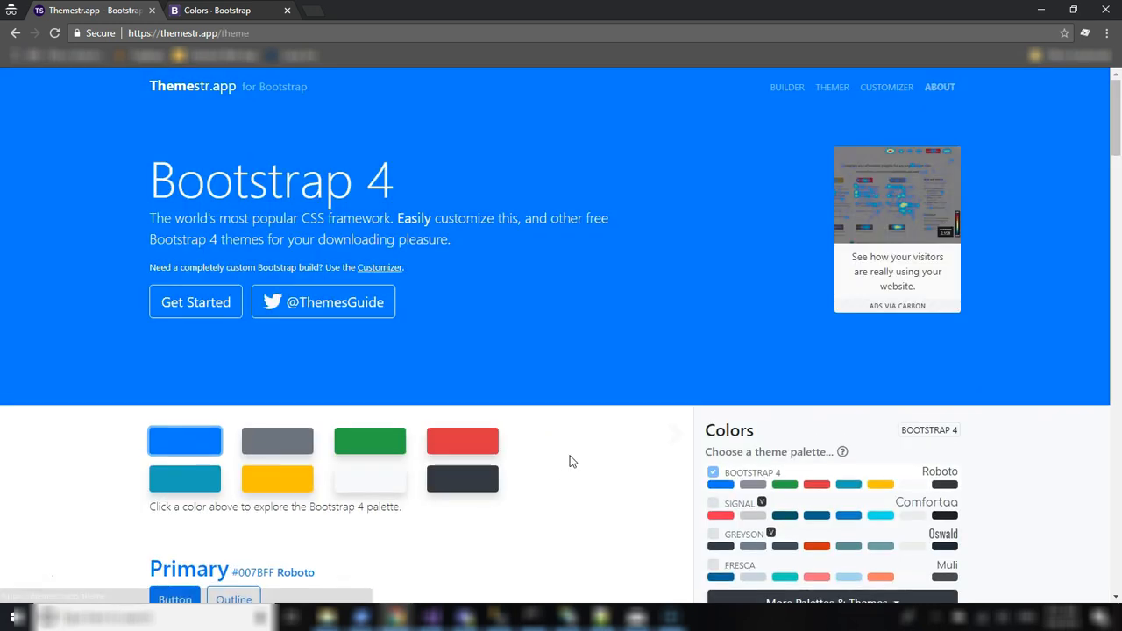
{"action": "scroll", "scroll_direction": "down", "scroll_amount": 3}
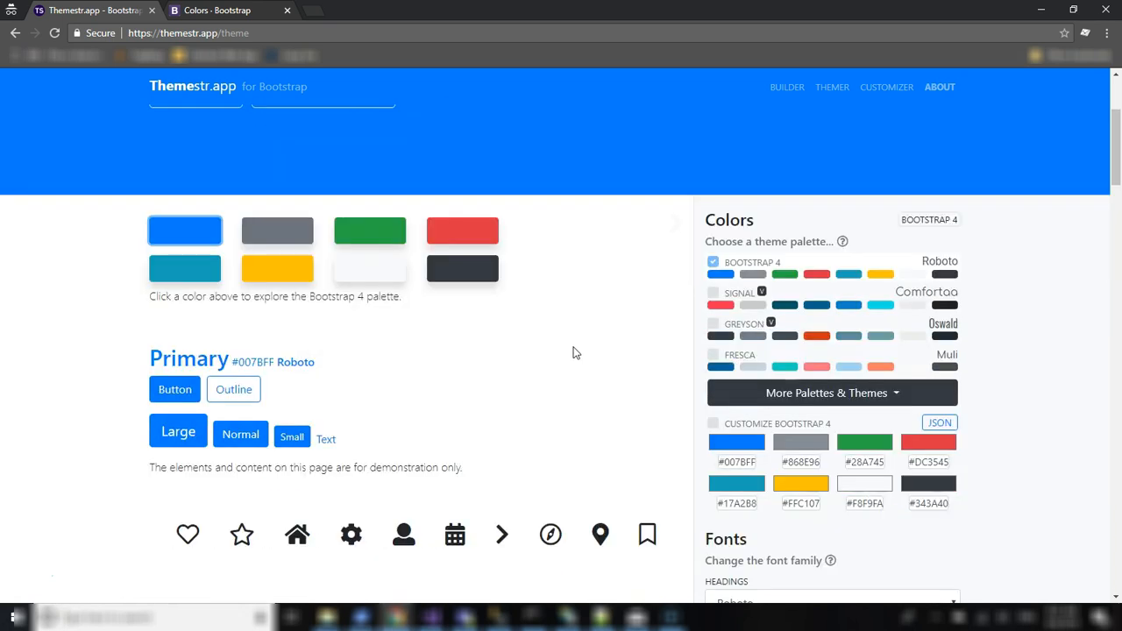
{"action": "scroll", "scroll_direction": "down", "scroll_amount": 3}
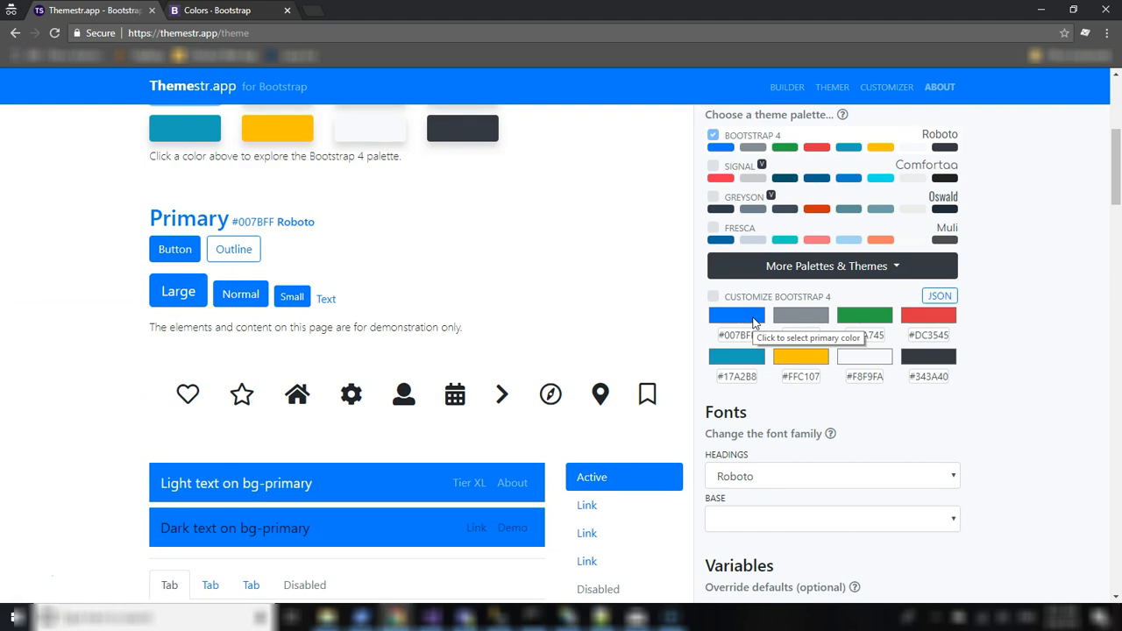
Step: Pick pink #FF0080 for the primary swatch and apply it to the preview
{"action": "left_click", "coordinate": [736, 315]}
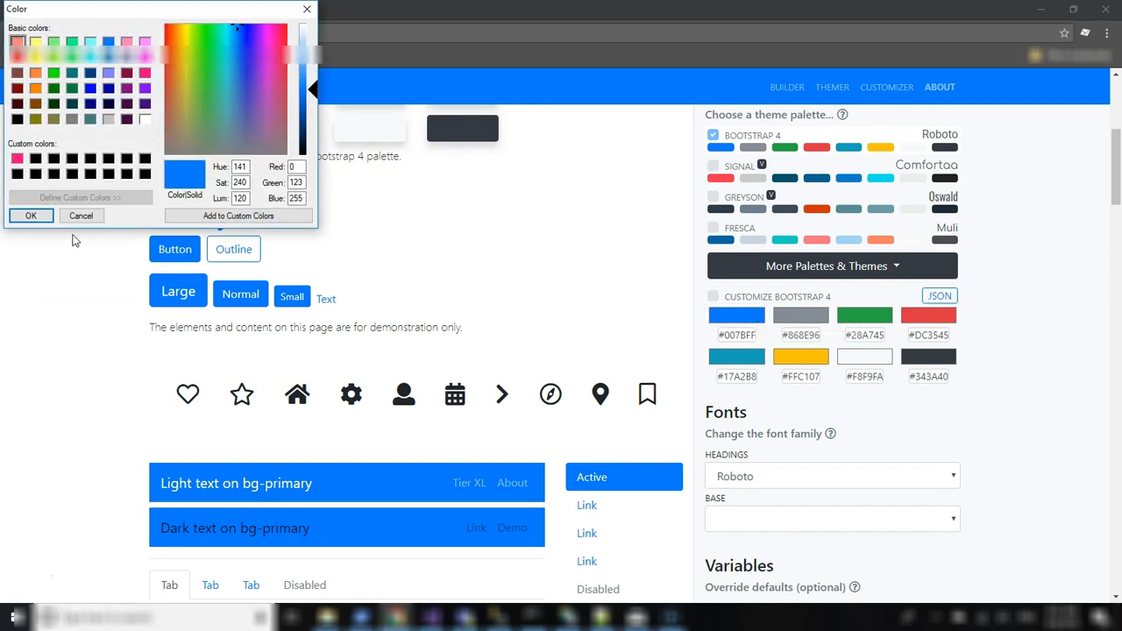
{"action": "left_click", "coordinate": [31, 215]}
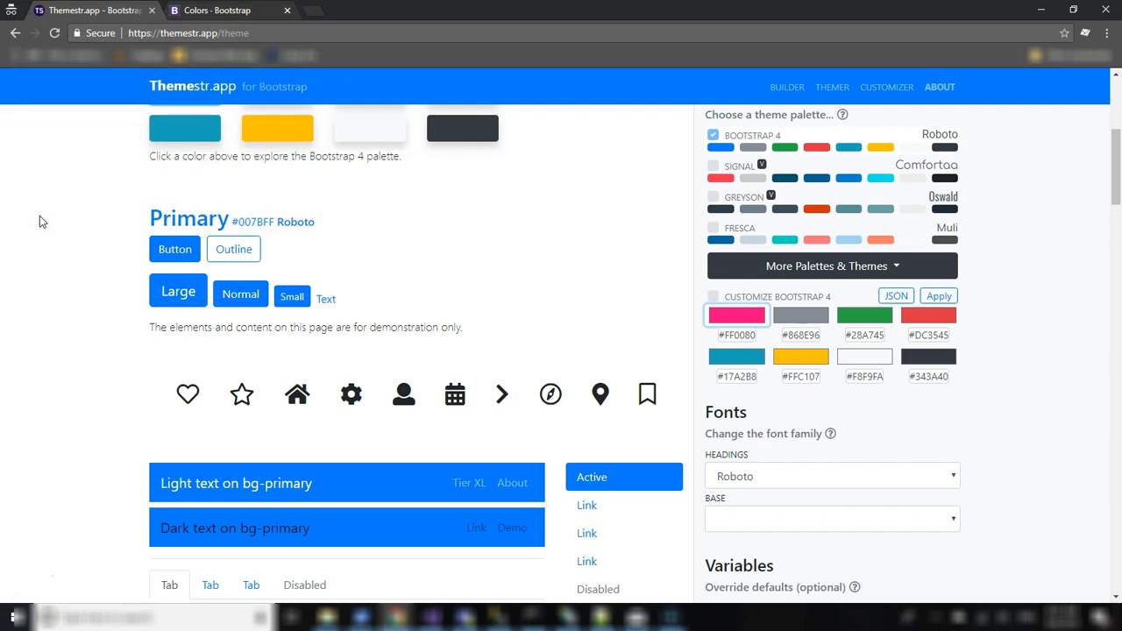
{"action": "left_click", "coordinate": [938, 296]}
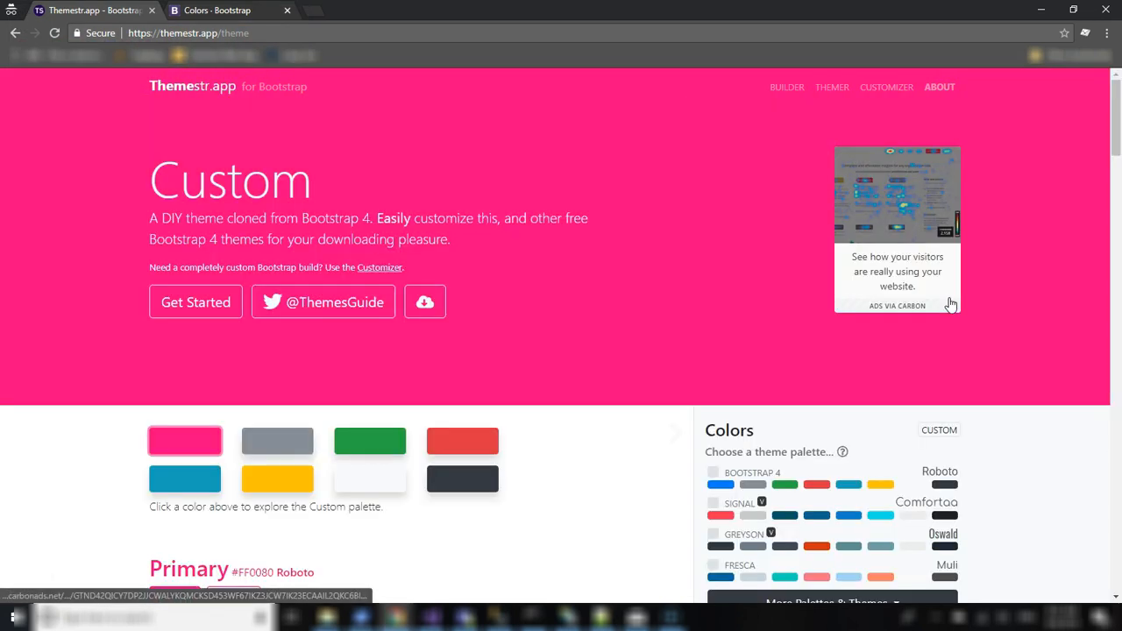
{"action": "scroll", "scroll_direction": "down", "scroll_amount": 3}
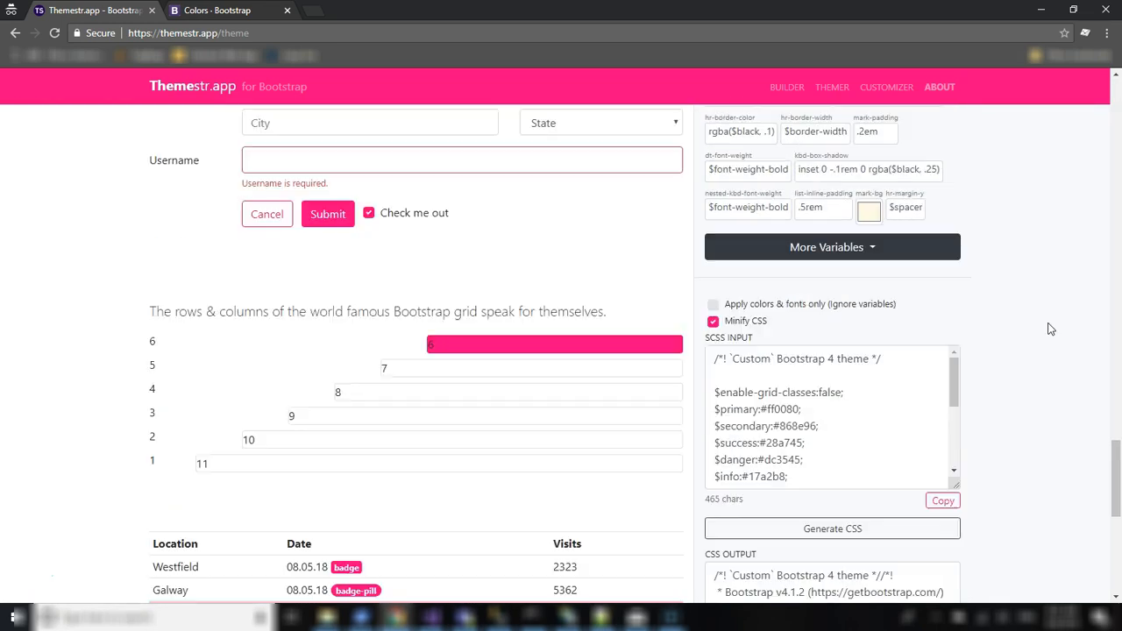
{"action": "scroll", "scroll_direction": "down", "scroll_amount": 3}
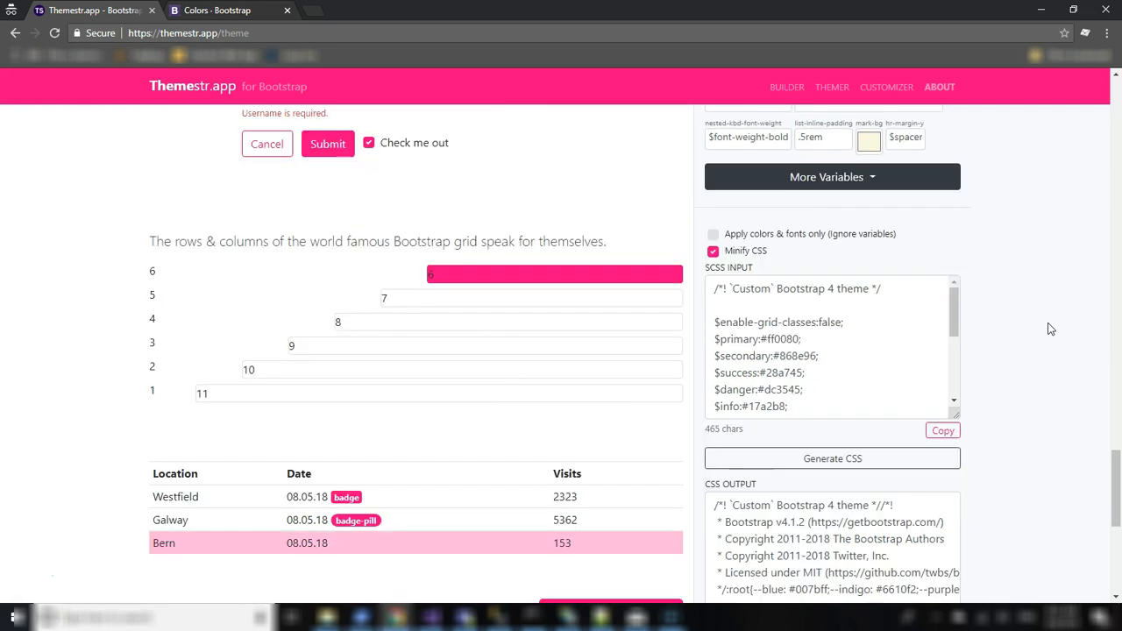
{"action": "scroll", "scroll_direction": "down", "scroll_amount": 3}
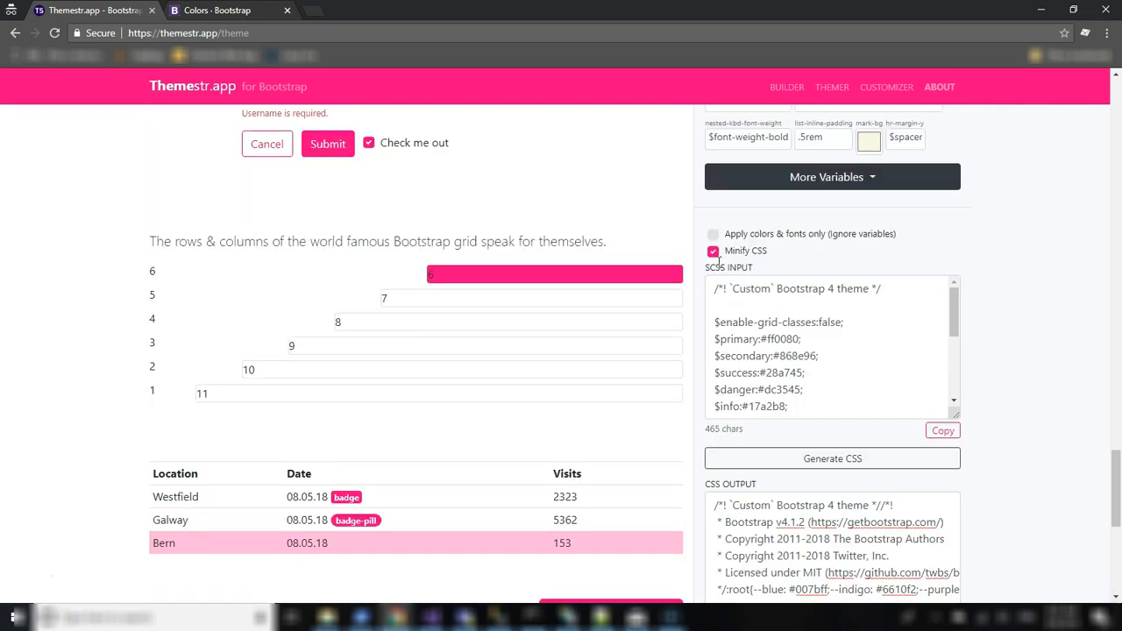
{"action": "scroll", "scroll_direction": "down", "scroll_amount": 3}
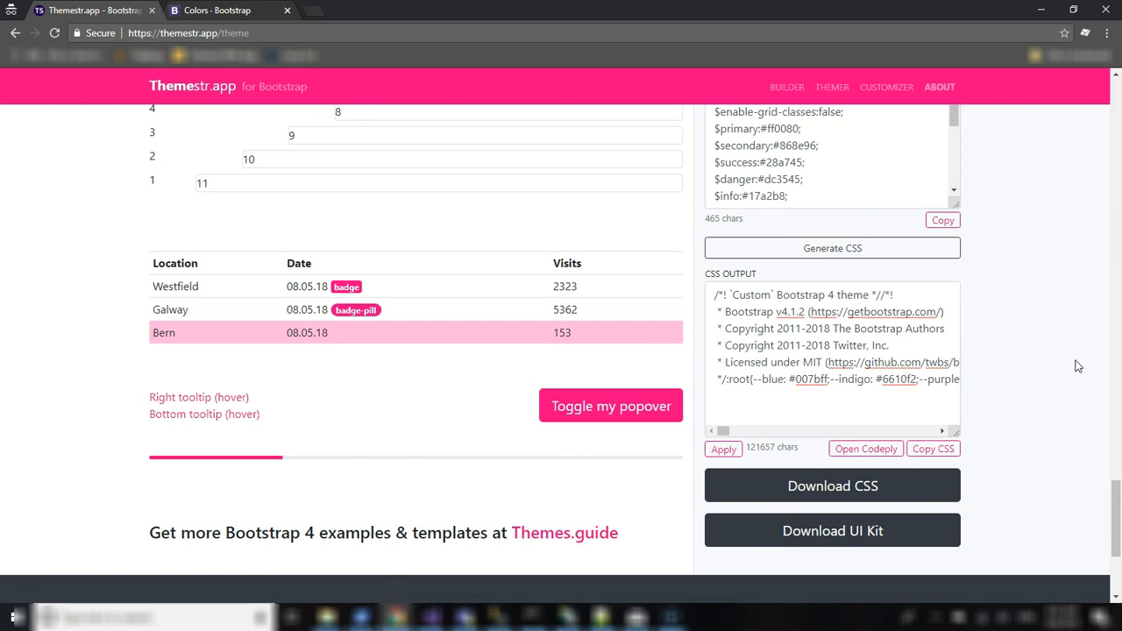
{"action": "mouse_move", "coordinate": [855, 336]}
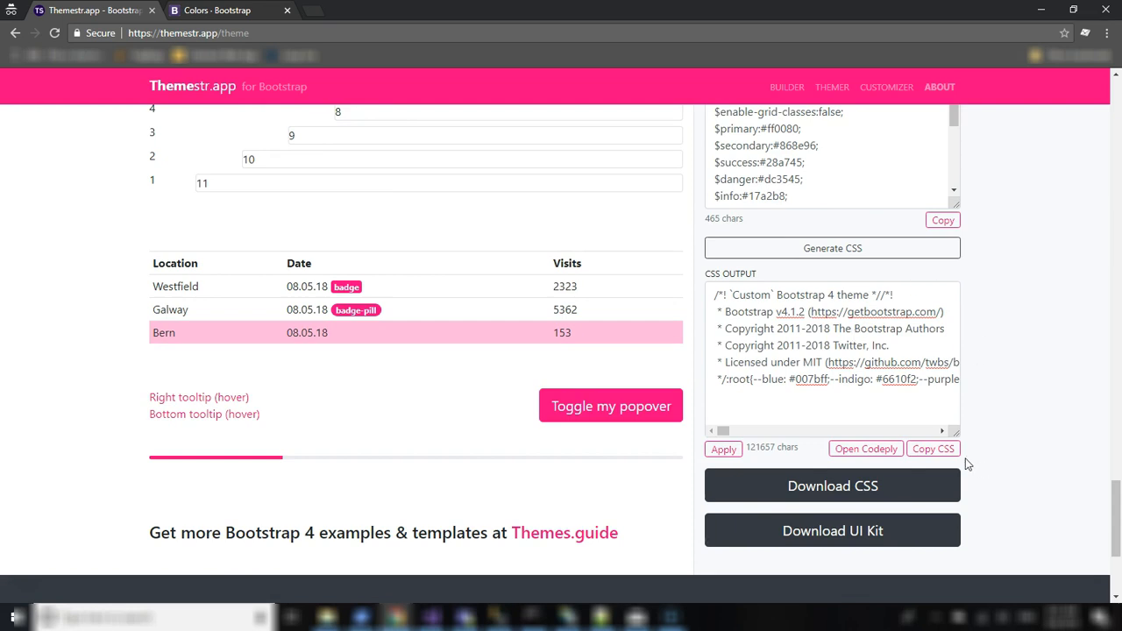
{"action": "left_click", "coordinate": [933, 448]}
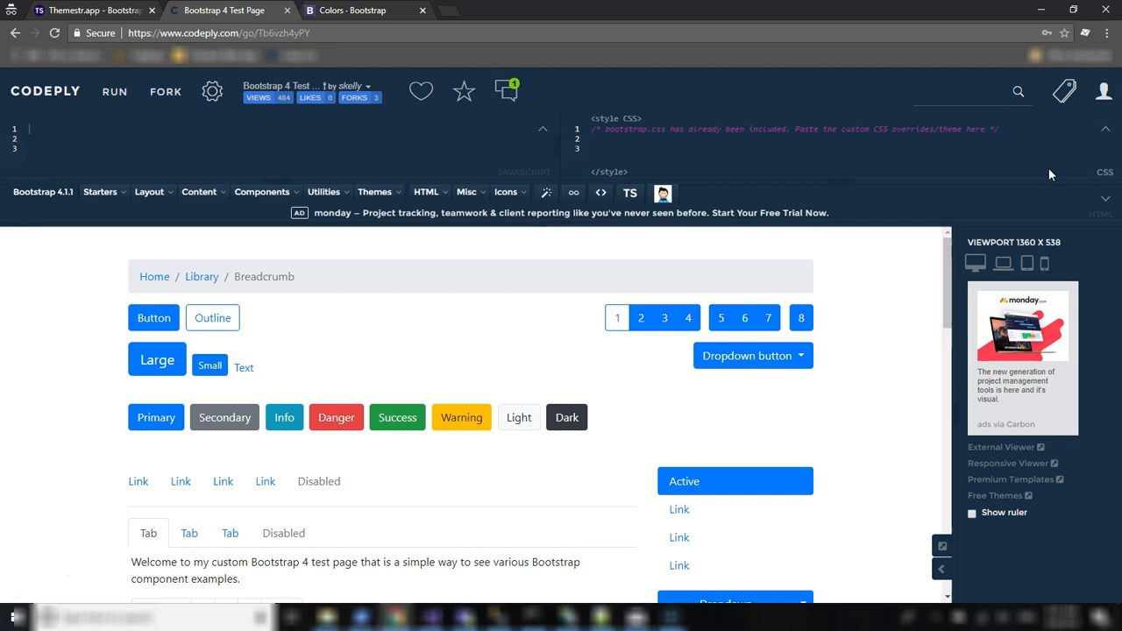
Step: Select the Codeply CSS editor pane for pasting the custom theme CSS
{"action": "left_click", "coordinate": [115, 91]}
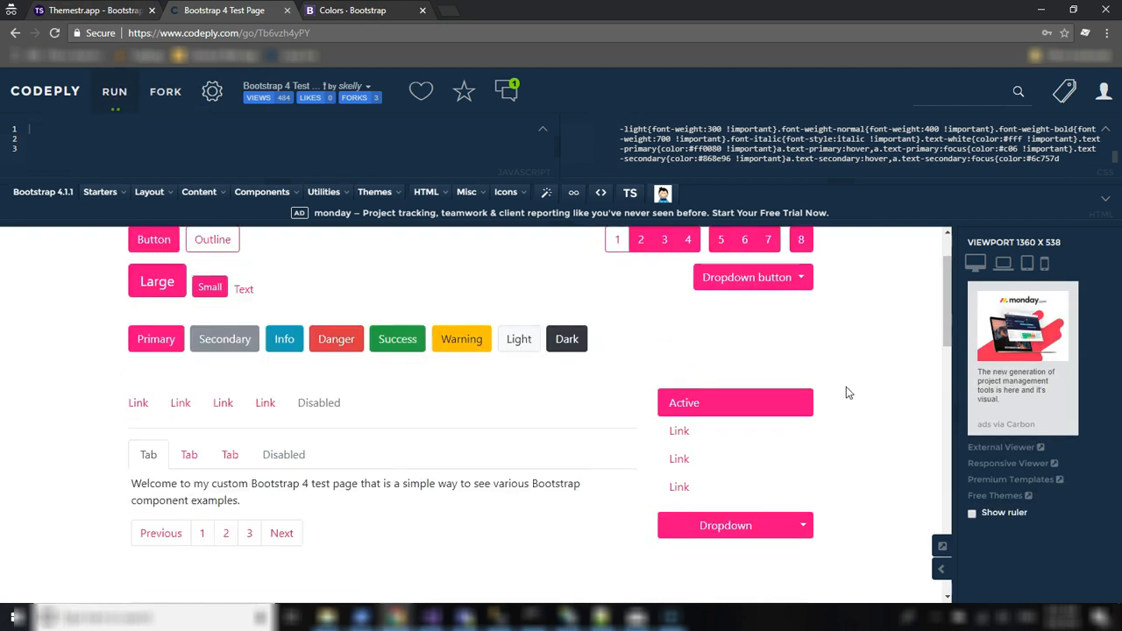
{"action": "scroll", "scroll_direction": "down", "scroll_amount": 3}
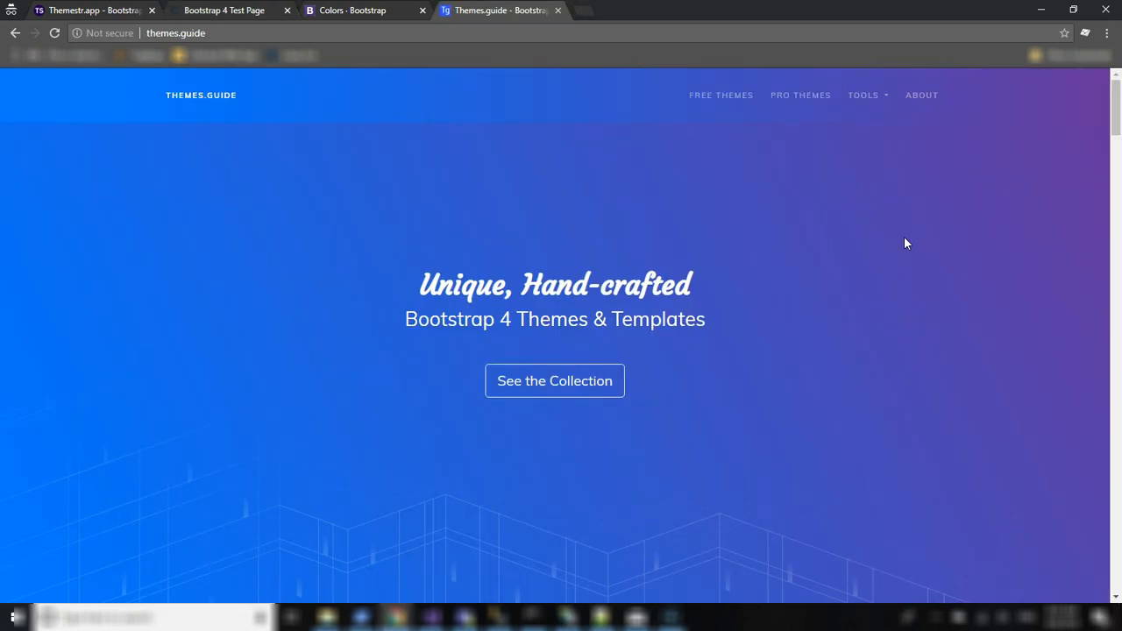
{"action": "mouse_move", "coordinate": [46, 585]}
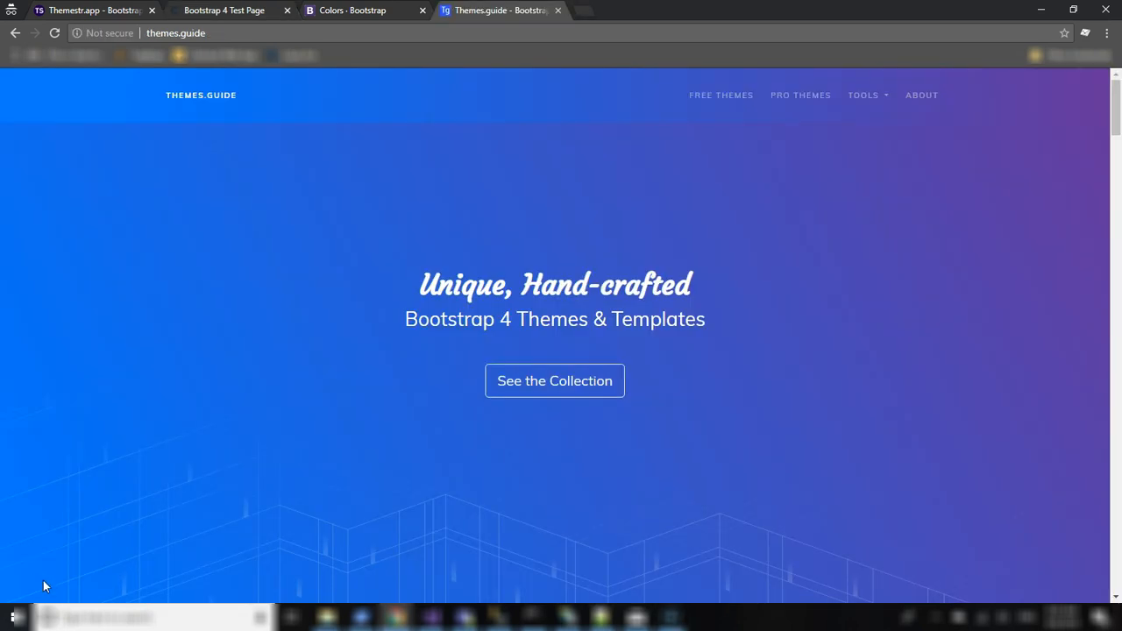